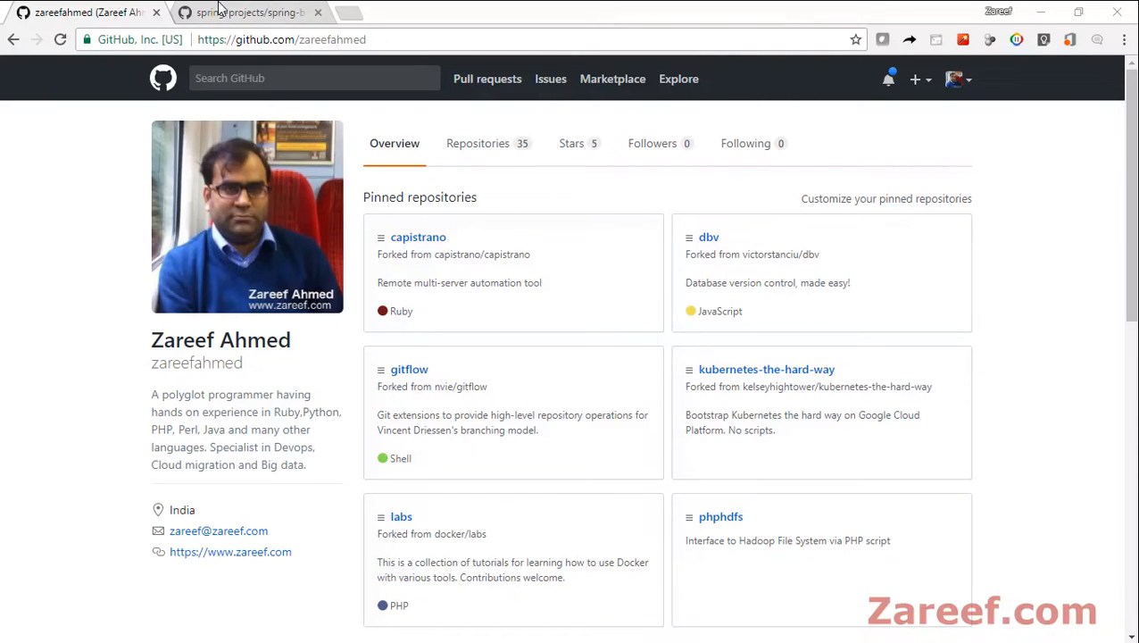
Switch to the second browser tab showing the spring-projects/spring-boot repository
{"action": "left_click", "coordinate": [250, 13]}
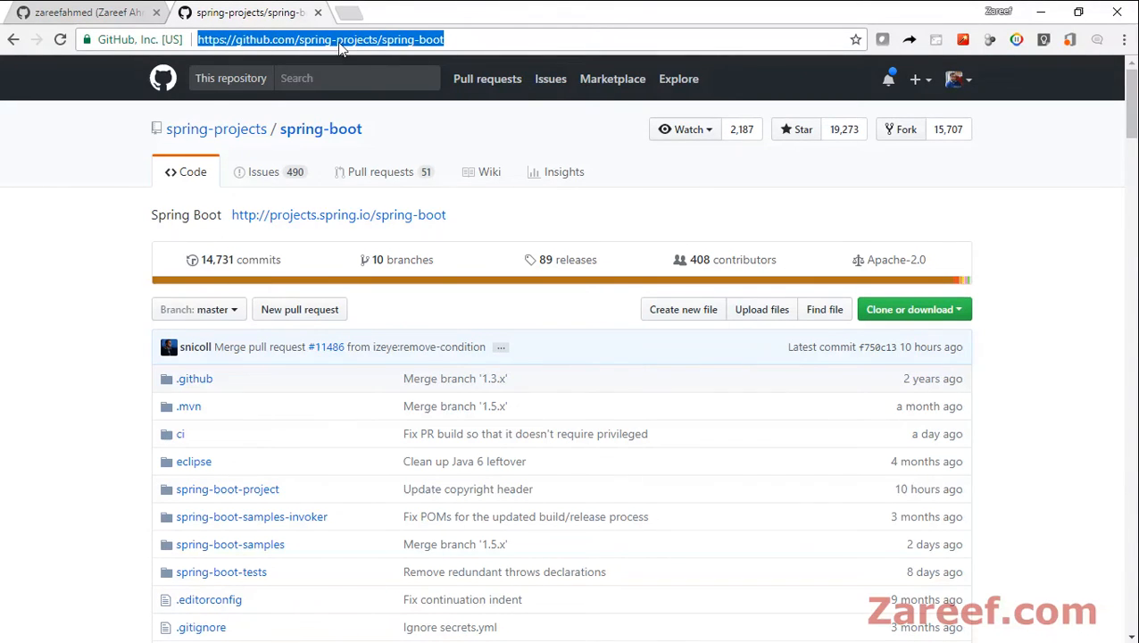
{"action": "left_click", "coordinate": [462, 39]}
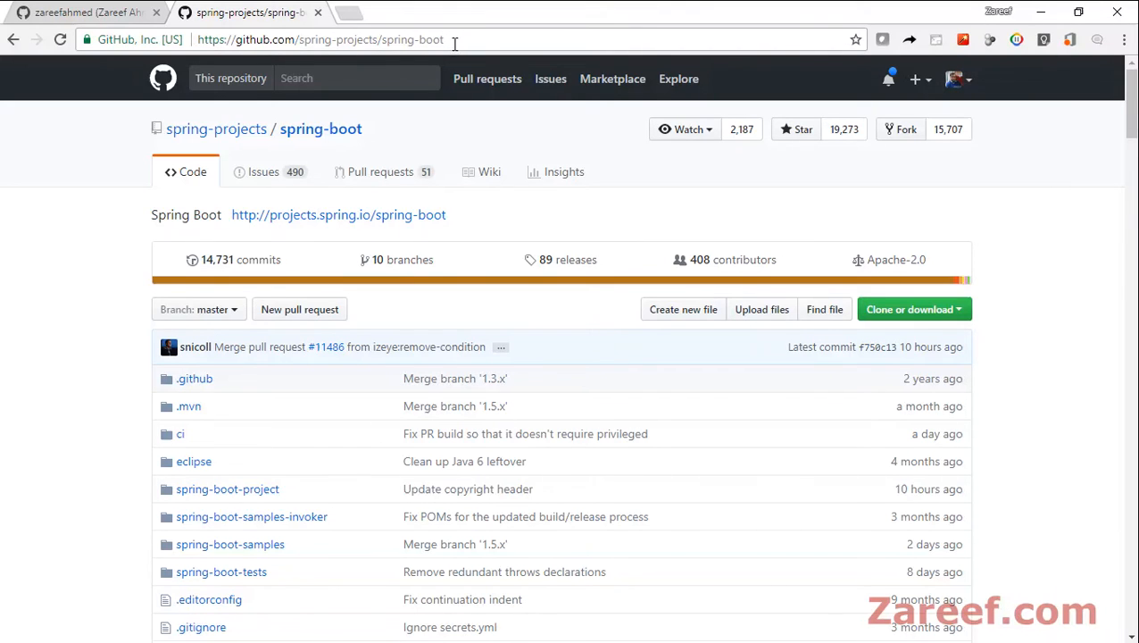
{"action": "mouse_move", "coordinate": [906, 129]}
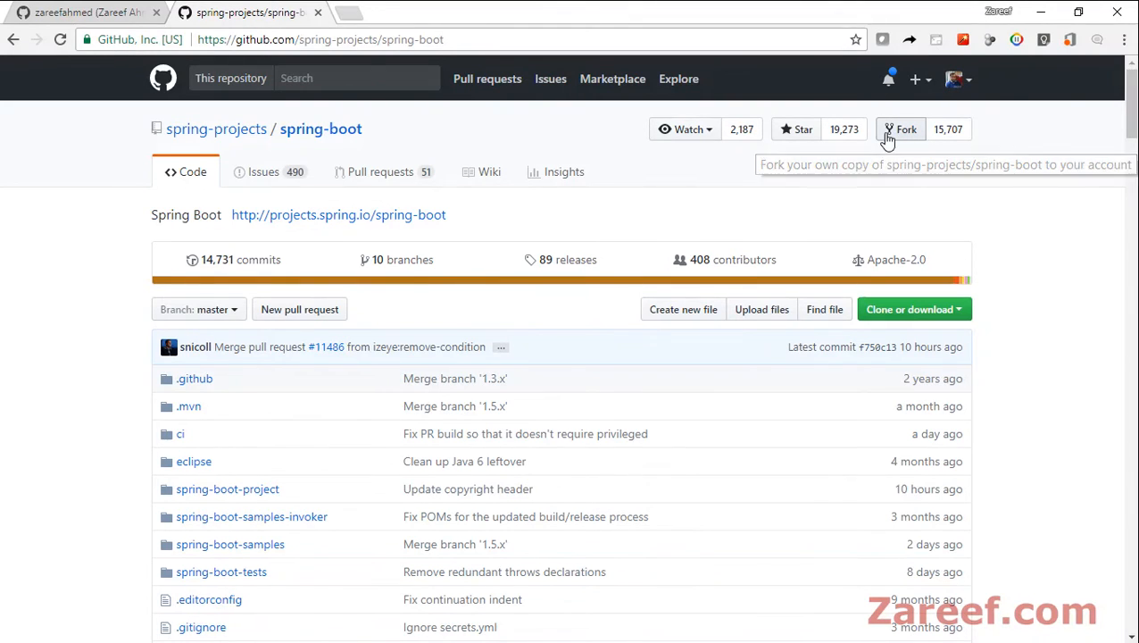
{"action": "mouse_move", "coordinate": [897, 136]}
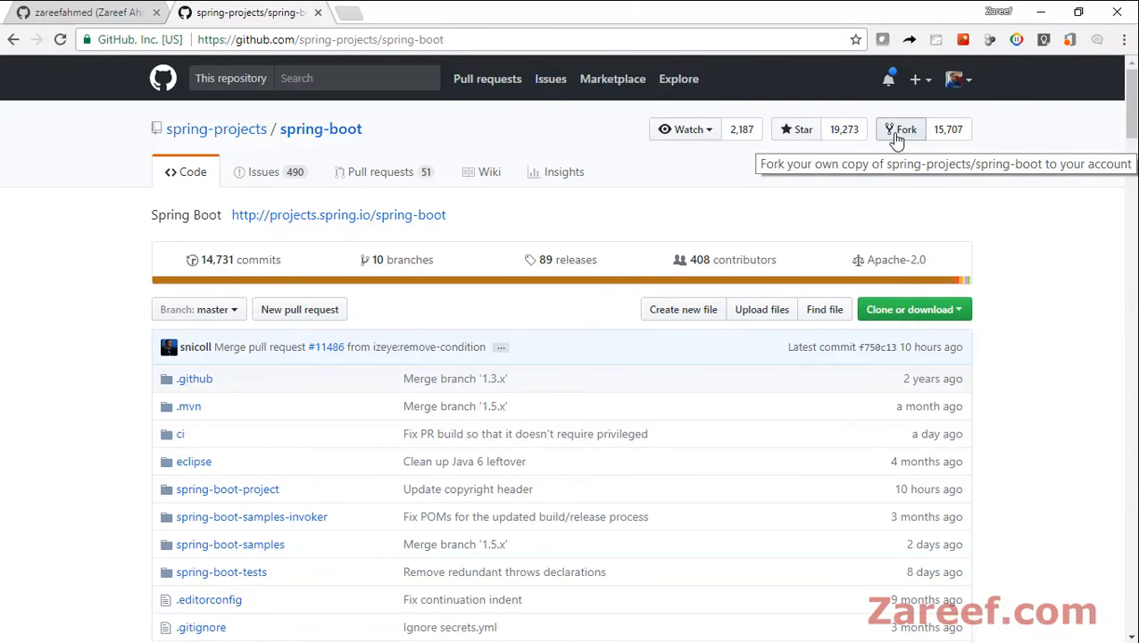
Fork spring-projects/spring-boot into the zareefahmed account and wait for the new fork page
{"action": "left_click", "coordinate": [904, 130]}
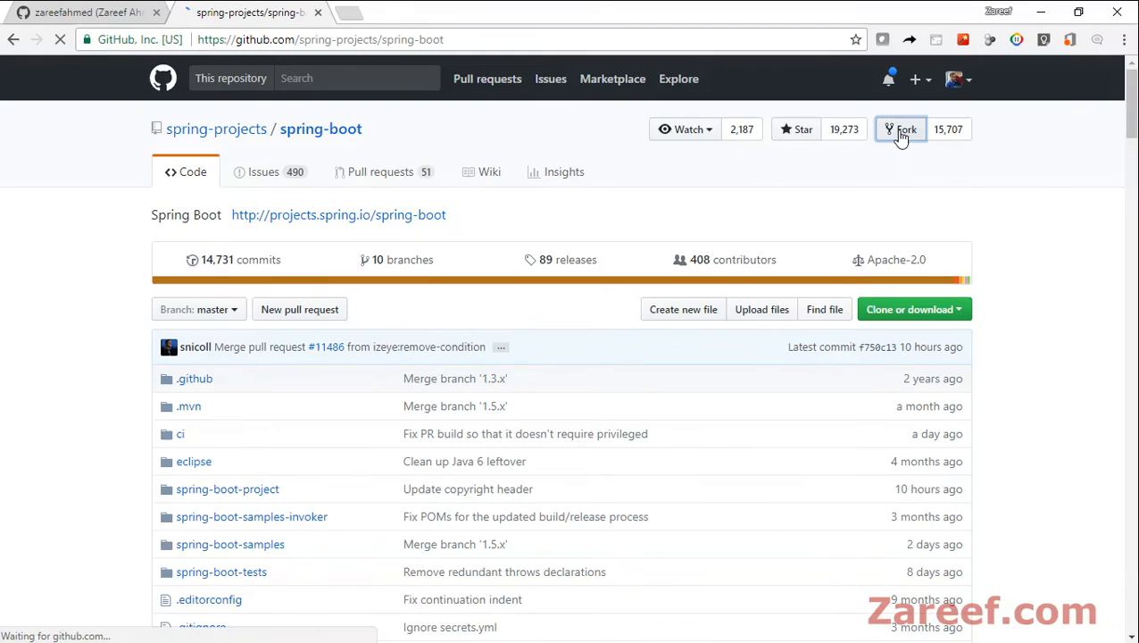
{"action": "left_click", "coordinate": [902, 129]}
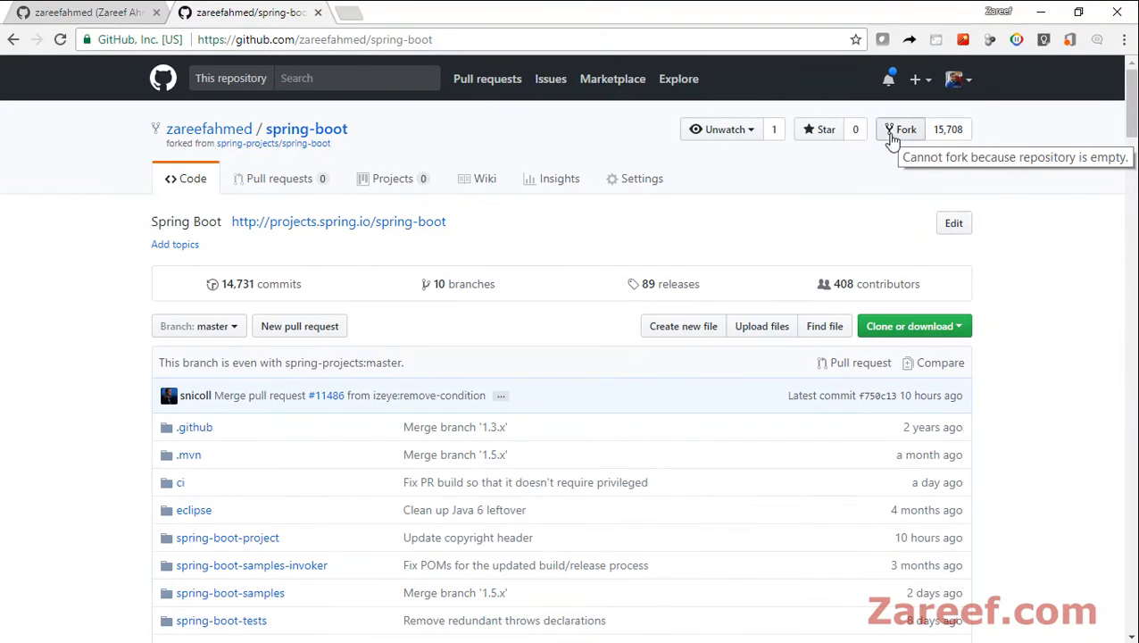
{"action": "mouse_move", "coordinate": [585, 306]}
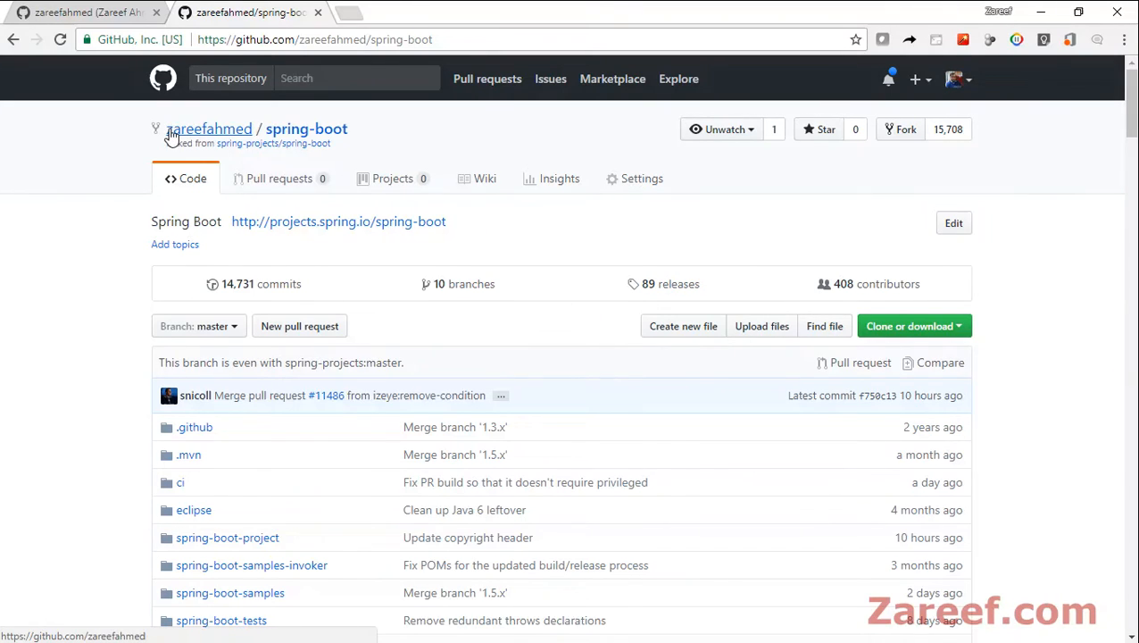
{"action": "mouse_move", "coordinate": [373, 135]}
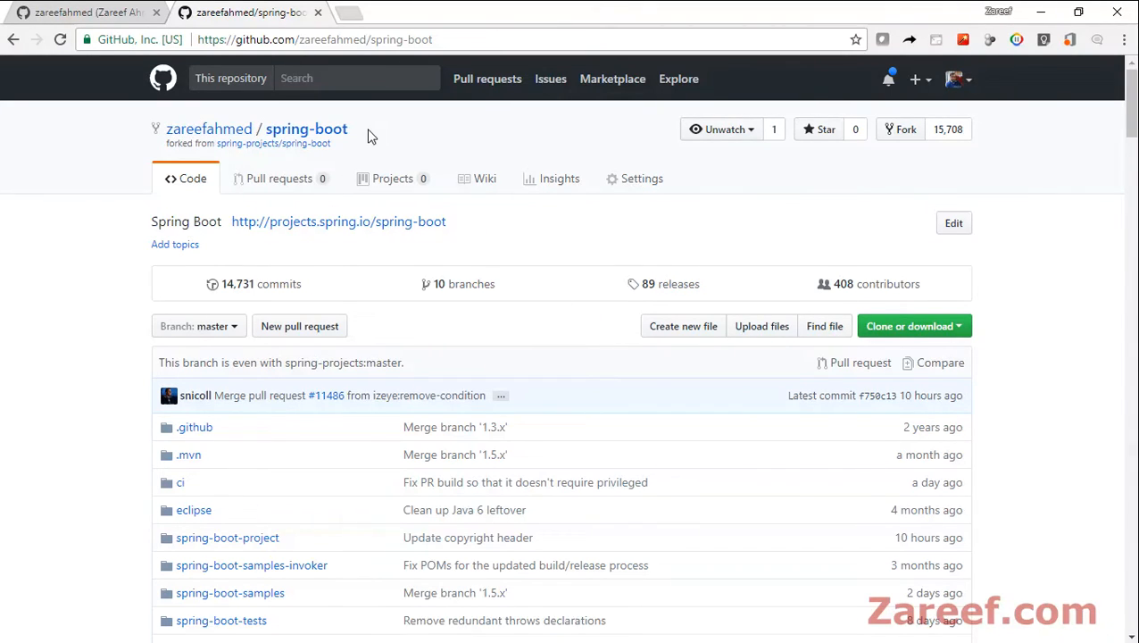
{"action": "mouse_move", "coordinate": [209, 129]}
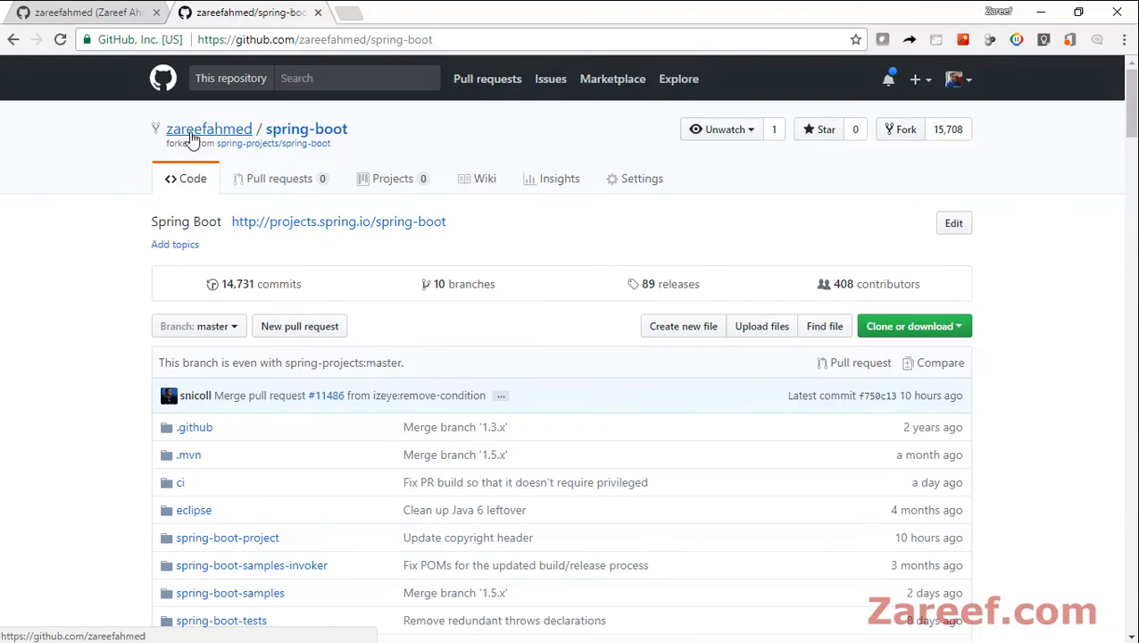
{"action": "mouse_move", "coordinate": [221, 136]}
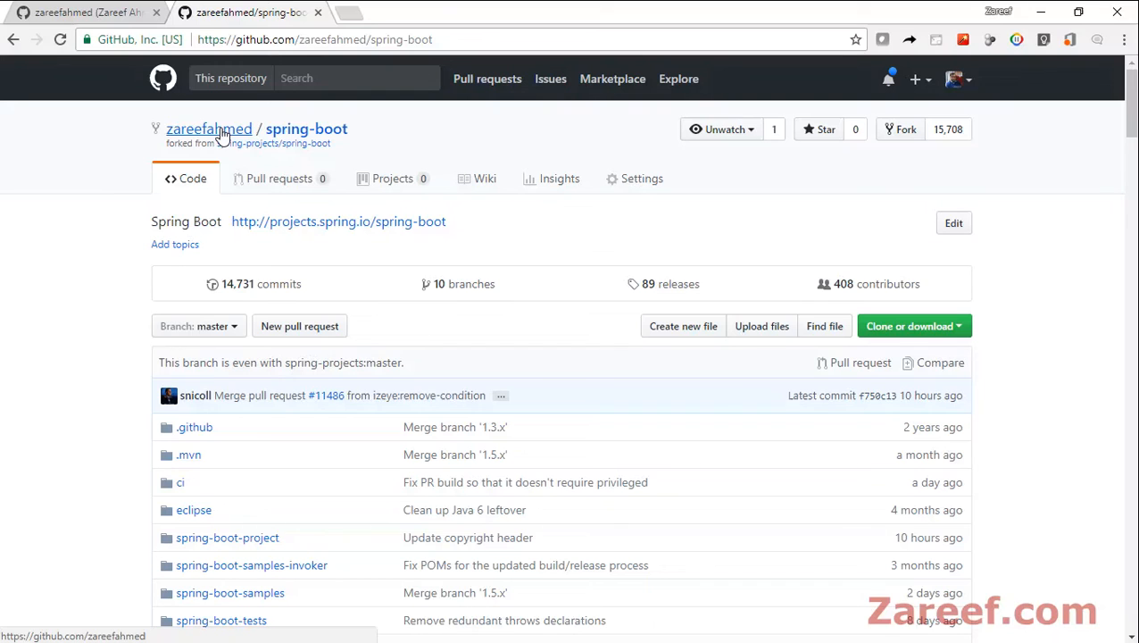
{"action": "mouse_move", "coordinate": [171, 144]}
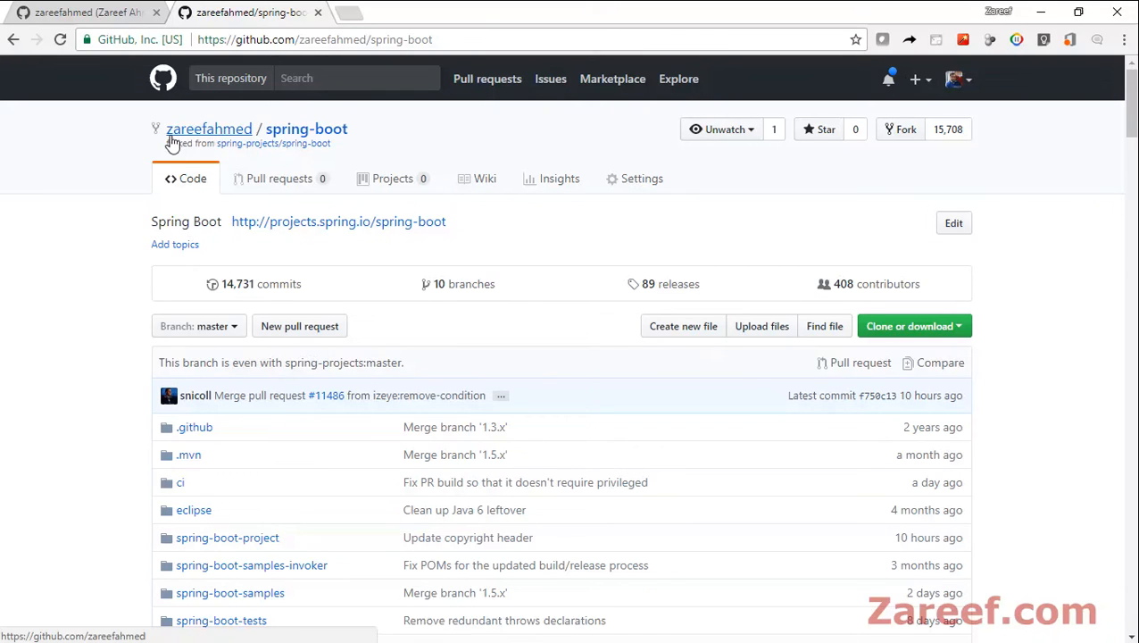
{"action": "mouse_move", "coordinate": [338, 144]}
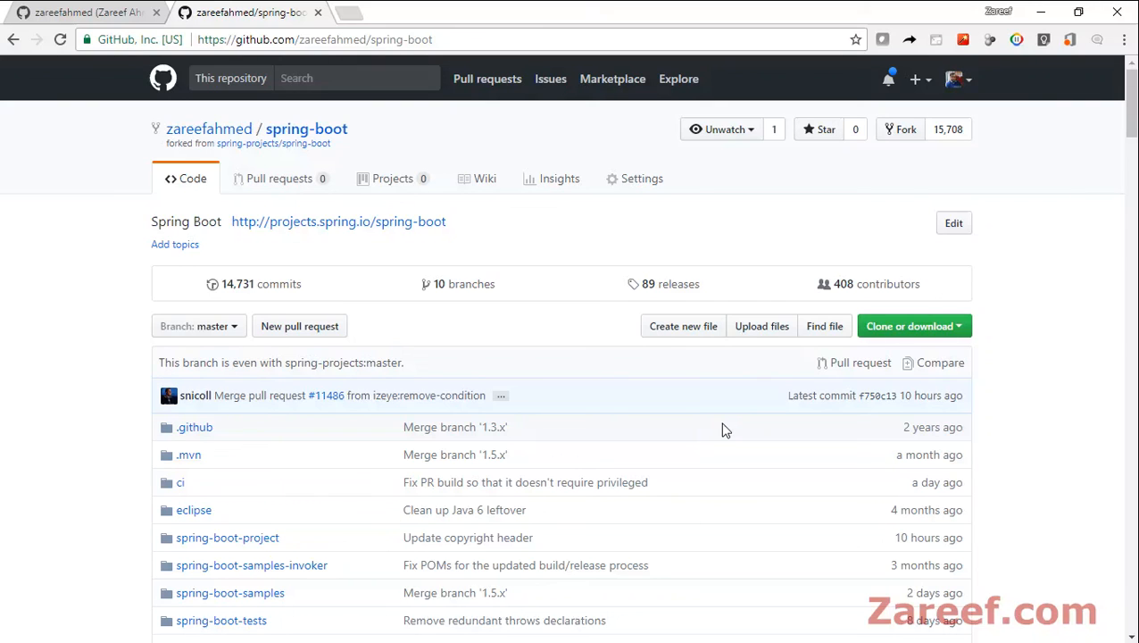
{"action": "mouse_move", "coordinate": [866, 492]}
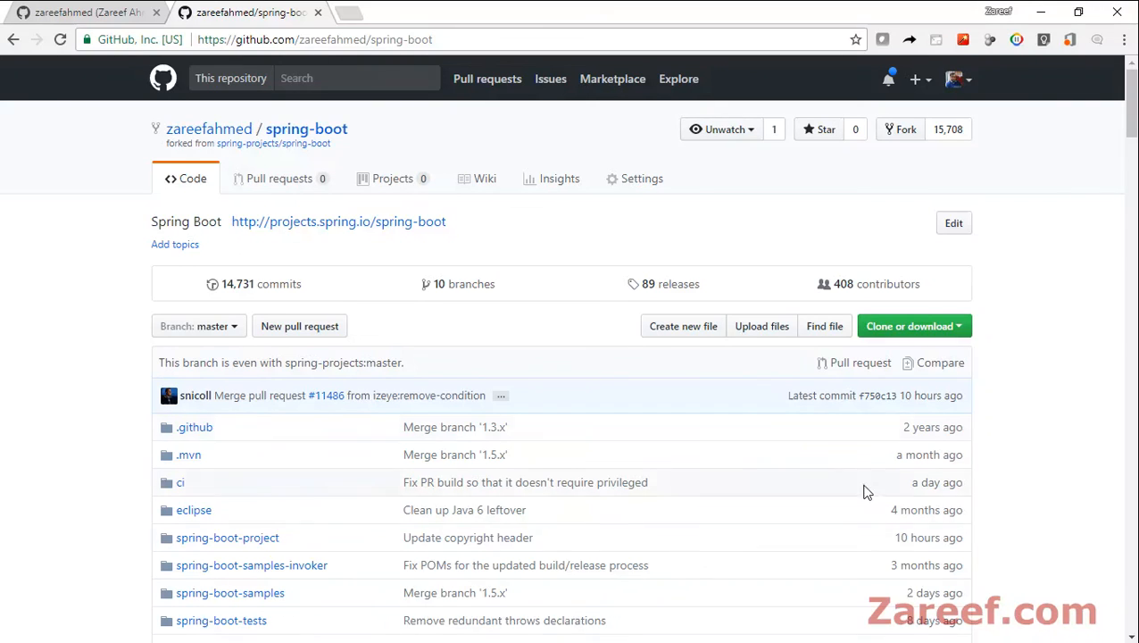